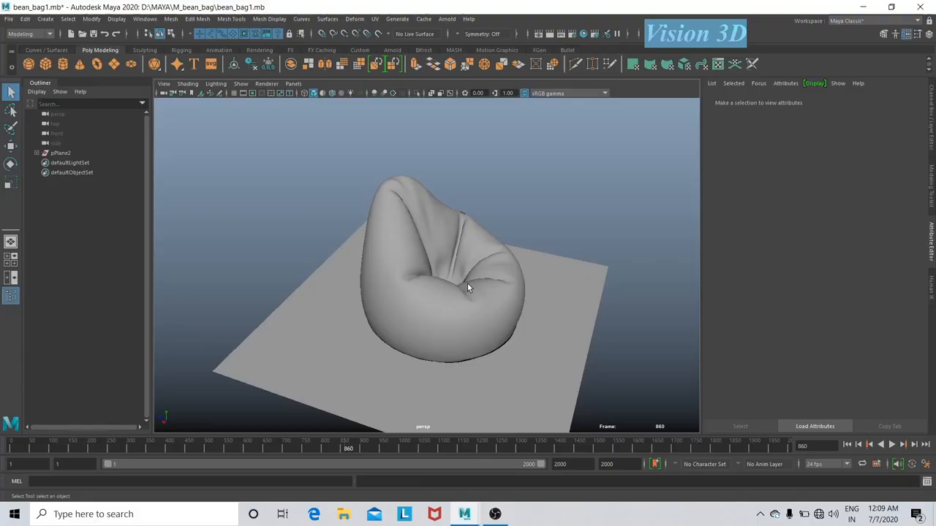
Assign an aiStandardSurface to the bean bag and set its base colour to orange.
left_click(439, 292)
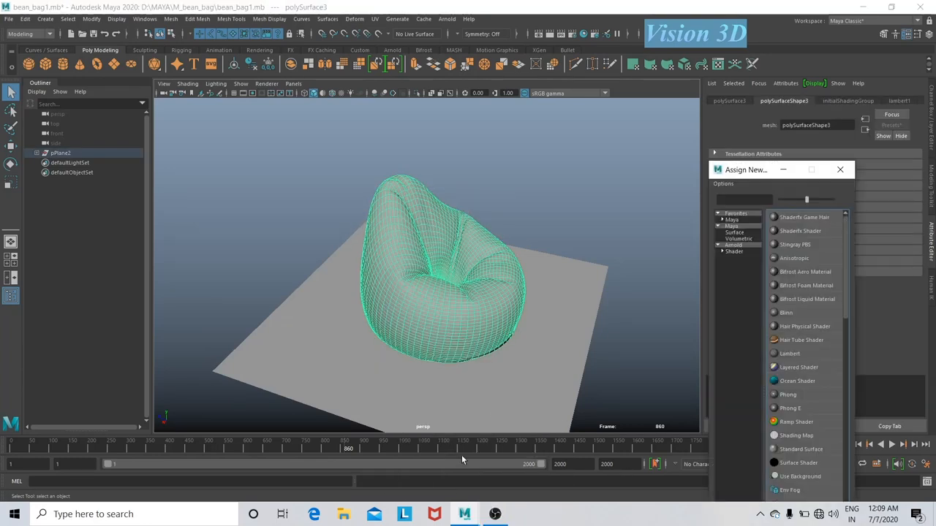
left_click(734, 252)
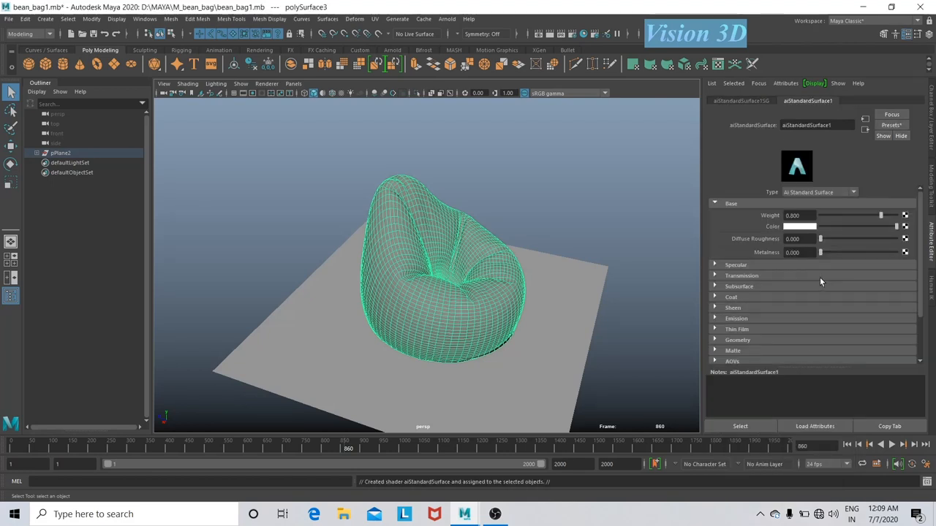
left_click(798, 226)
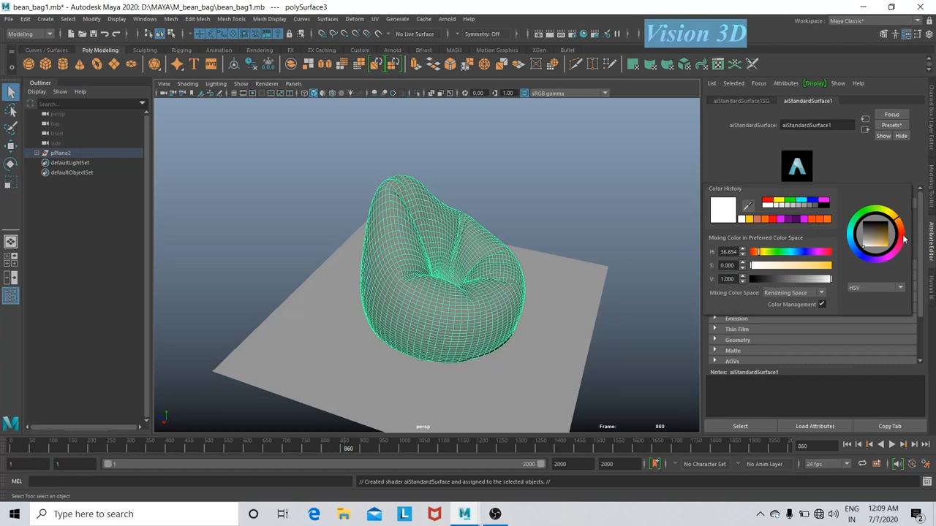
left_click(884, 237)
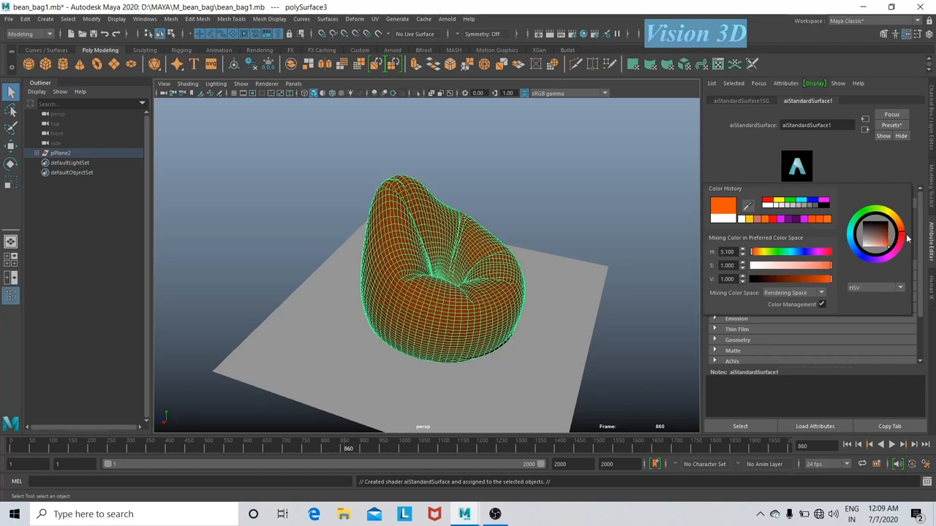
left_click(875, 226)
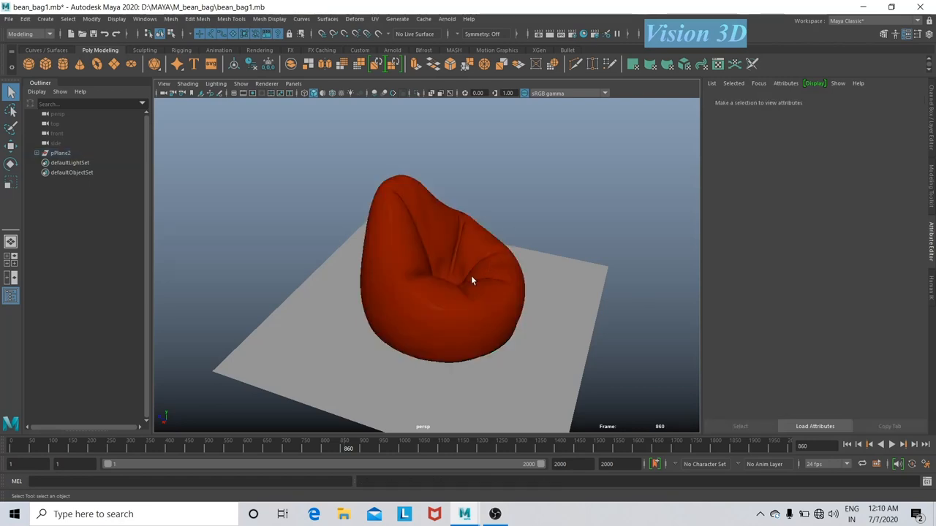
Add an Arnold light to the scene with the bean bag selected.
left_click(441, 278)
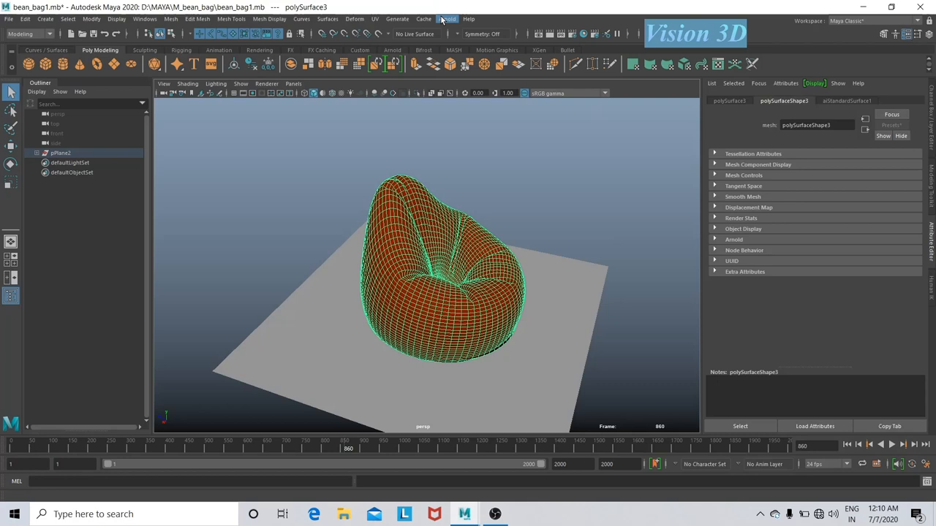
left_click(446, 19)
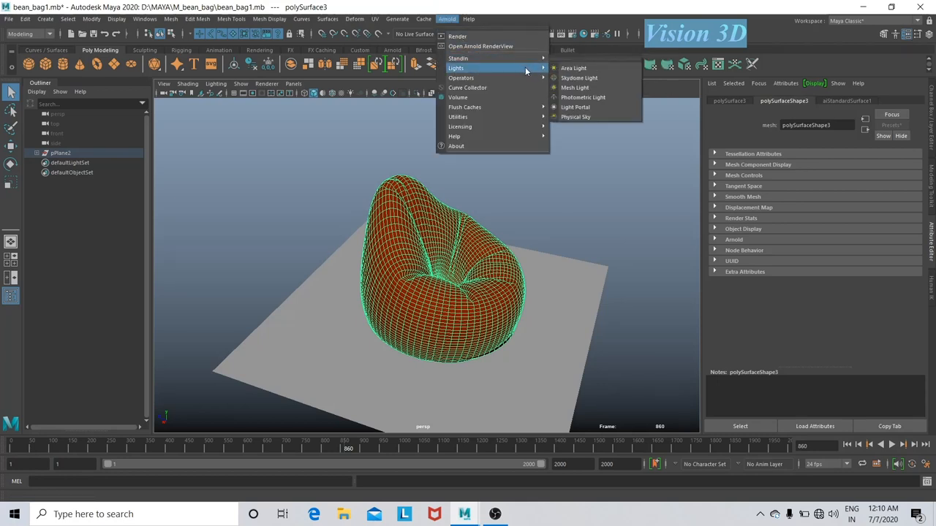
left_click(573, 69)
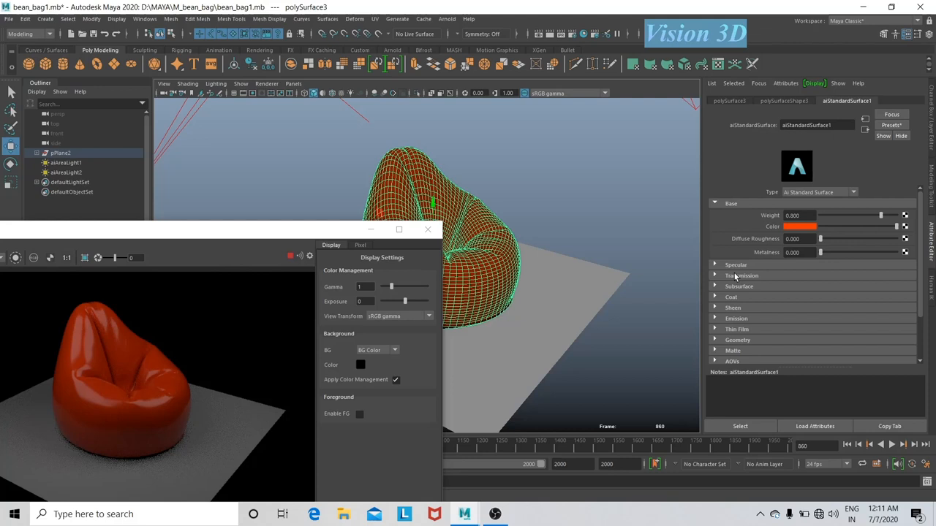
Give the material a yellow sheen with roughness raised to about 0.44.
left_click(733, 307)
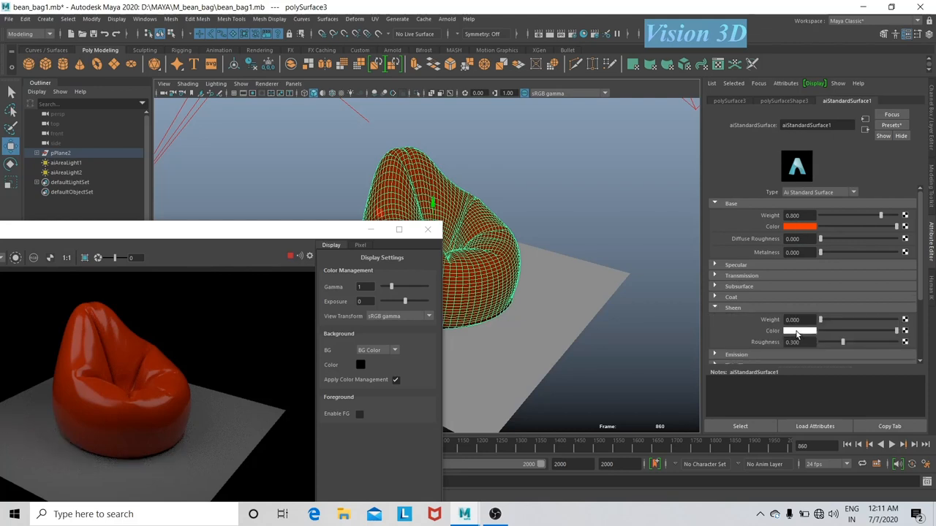
left_click(801, 331)
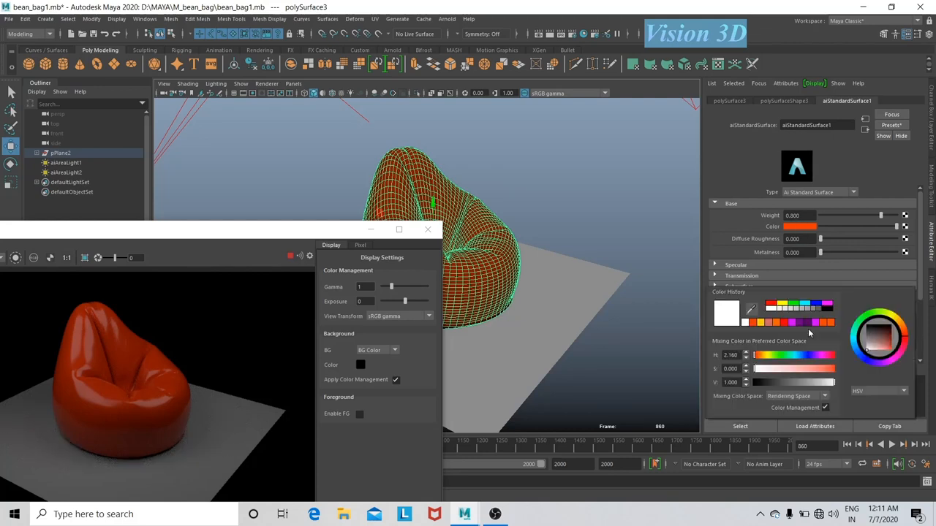
left_click(884, 350)
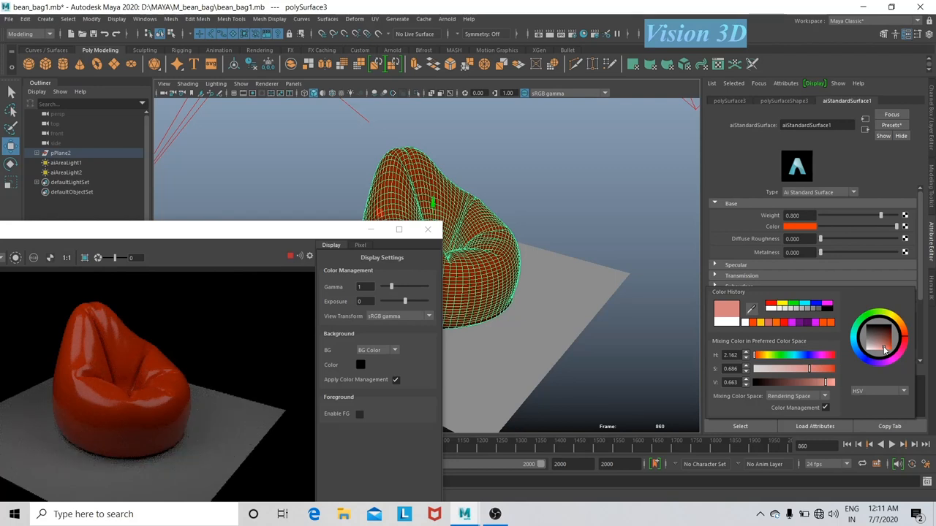
left_click(883, 348)
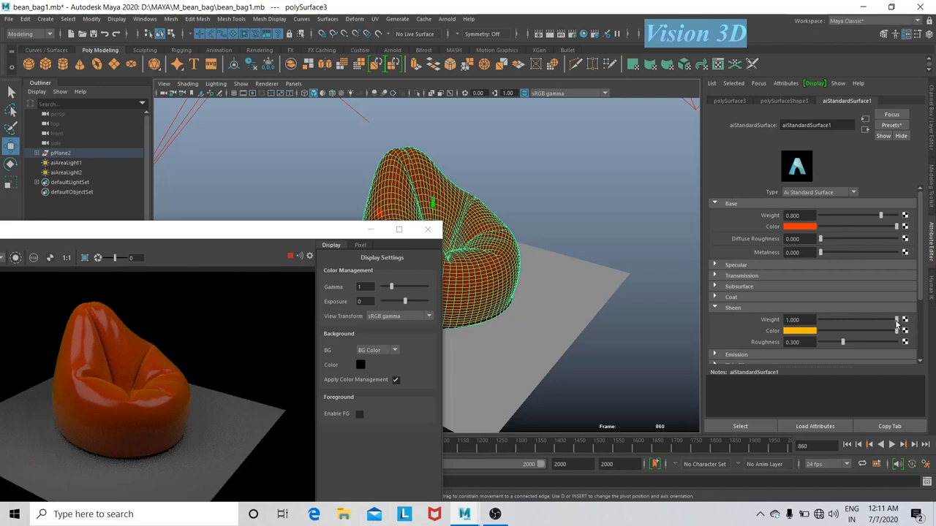
left_click_drag(842, 342, 855, 343)
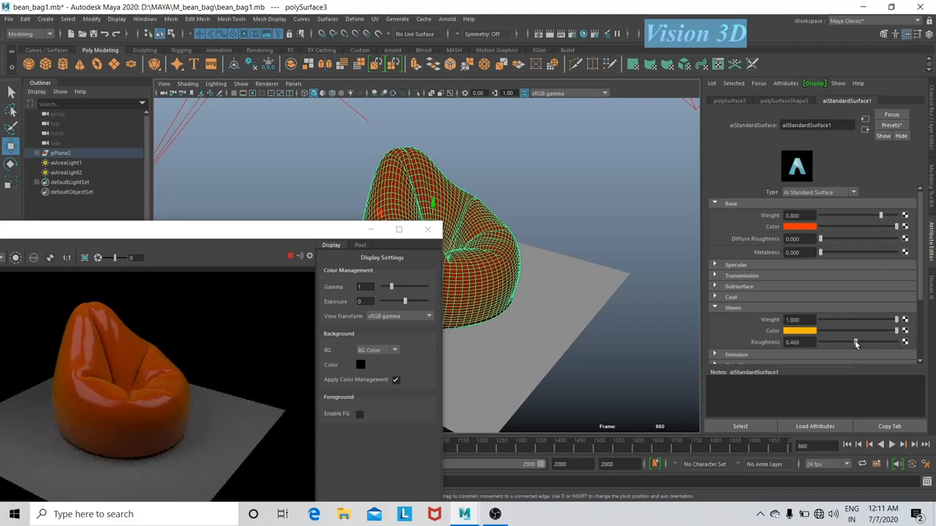
Connect a bump map under the material's Geometry section.
scroll("down", 3)
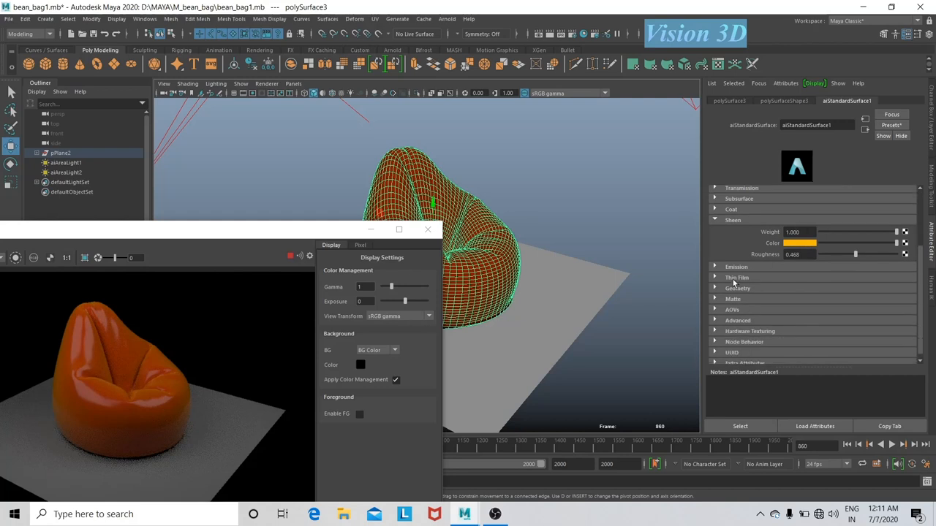
left_click(737, 259)
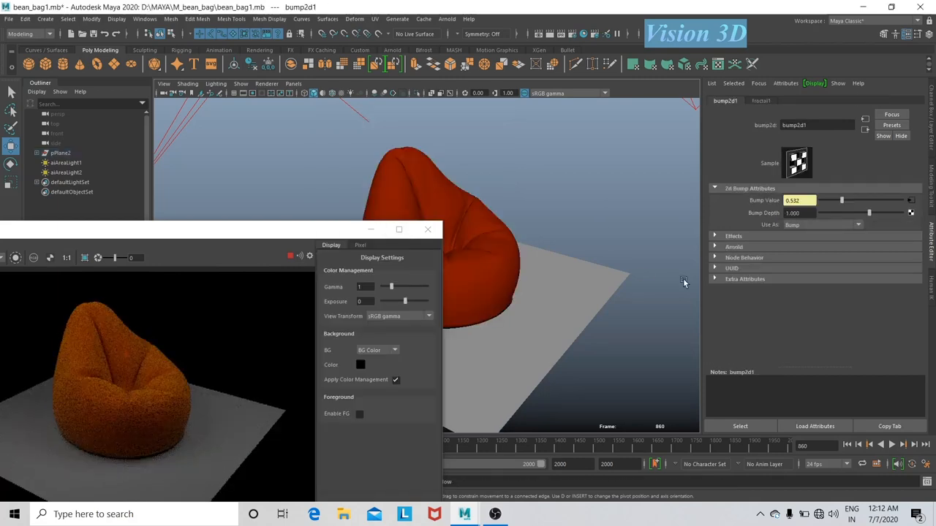
mouse_move(519, 202)
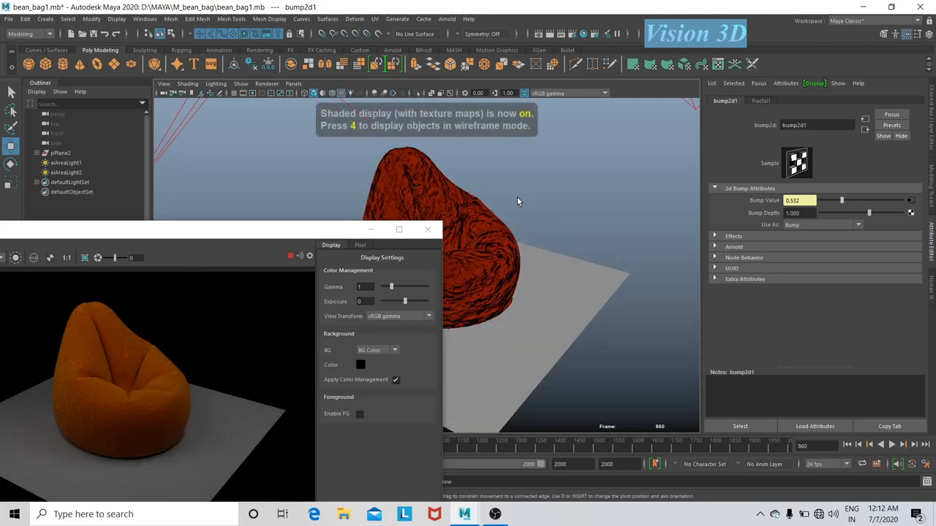
mouse_move(669, 269)
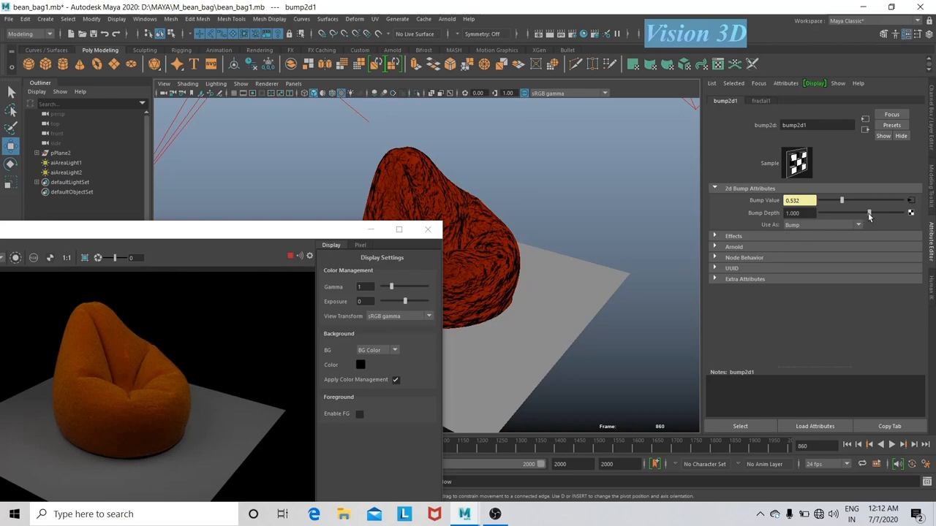
Lower the bump depth slightly to about 0.96 and show the fractal1 texture attributes.
left_click_drag(869, 213, 866, 214)
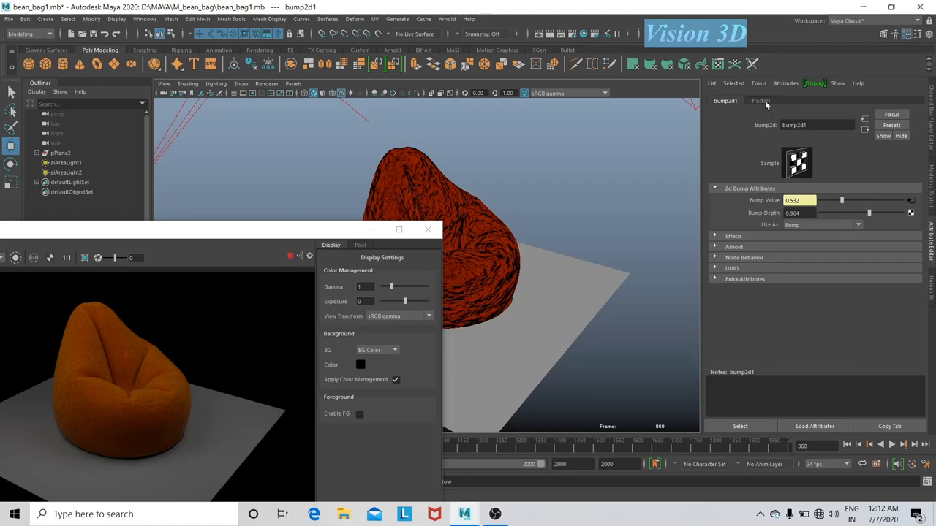
left_click(760, 99)
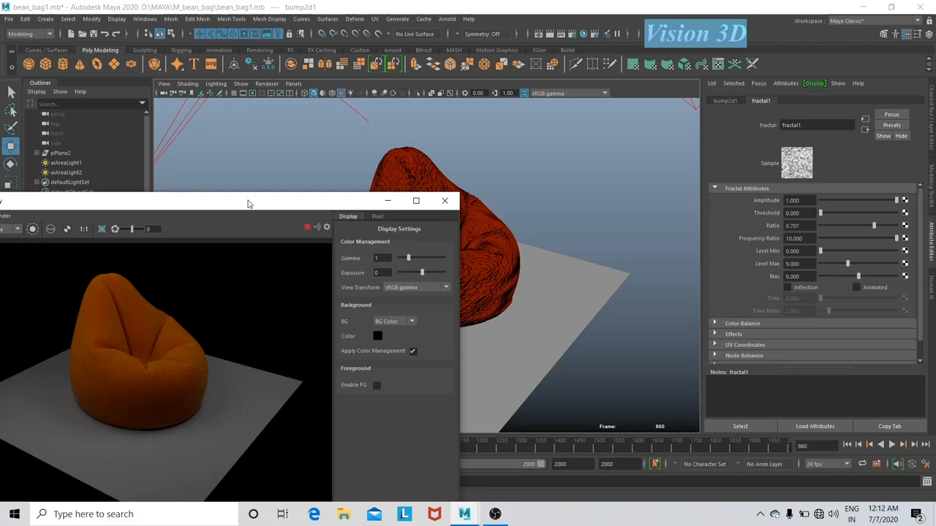
mouse_move(538, 335)
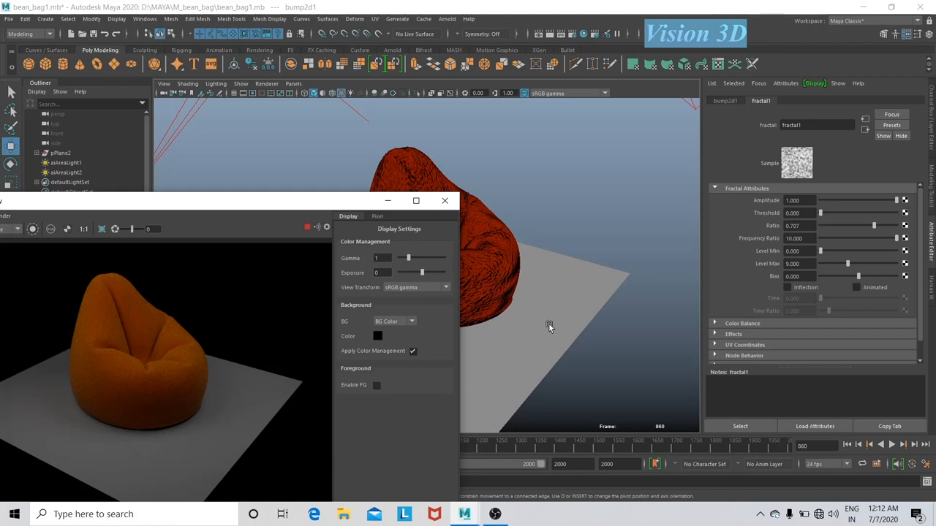
mouse_move(418, 164)
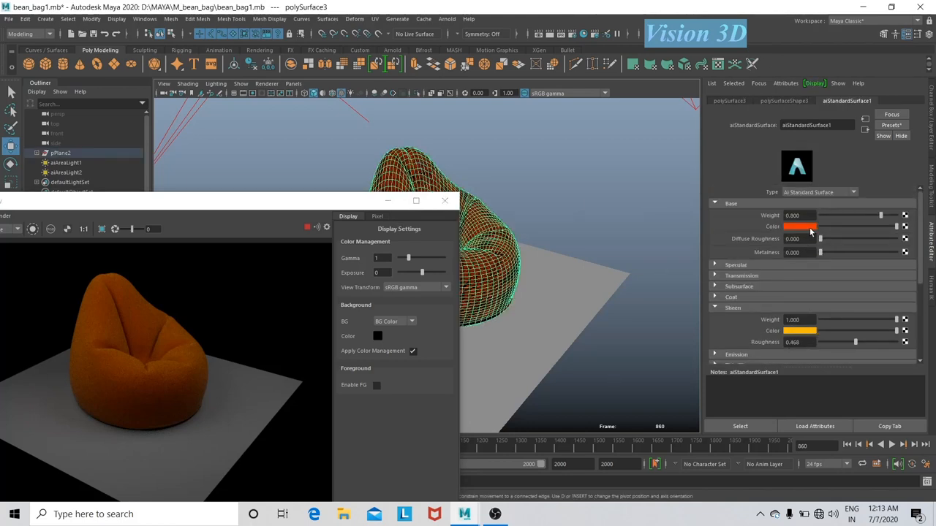
Reopen the base colour picker on aiStandardSurface1.
left_click(793, 226)
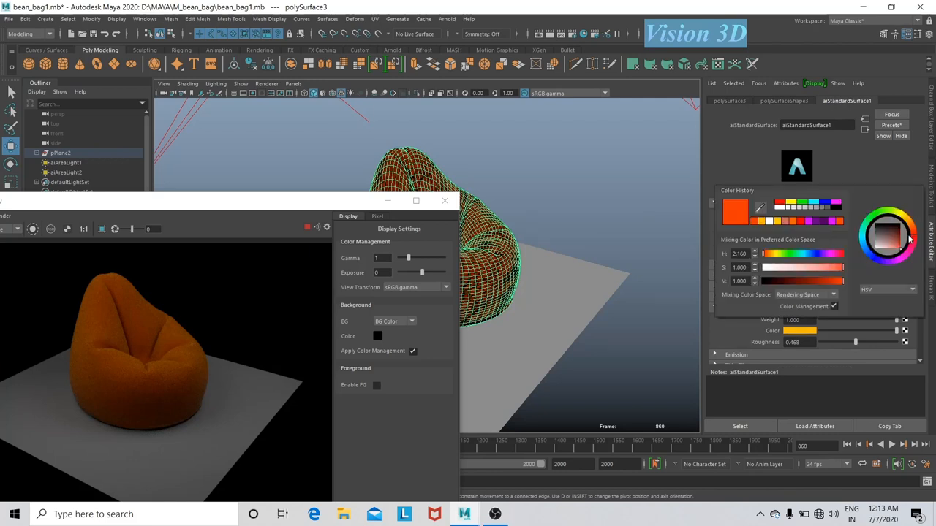